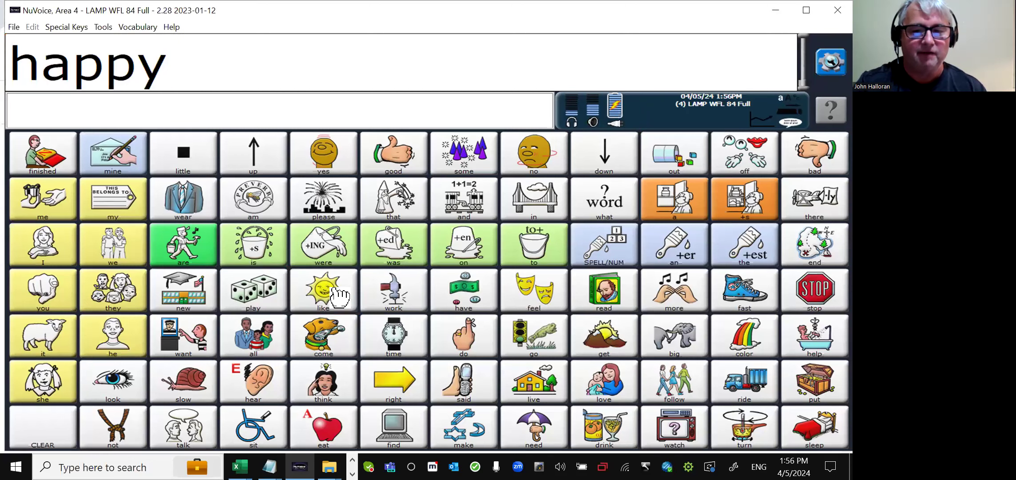
- Add laughing via the like and laugh pages so the message reads happy laughing
left_click(322, 291)
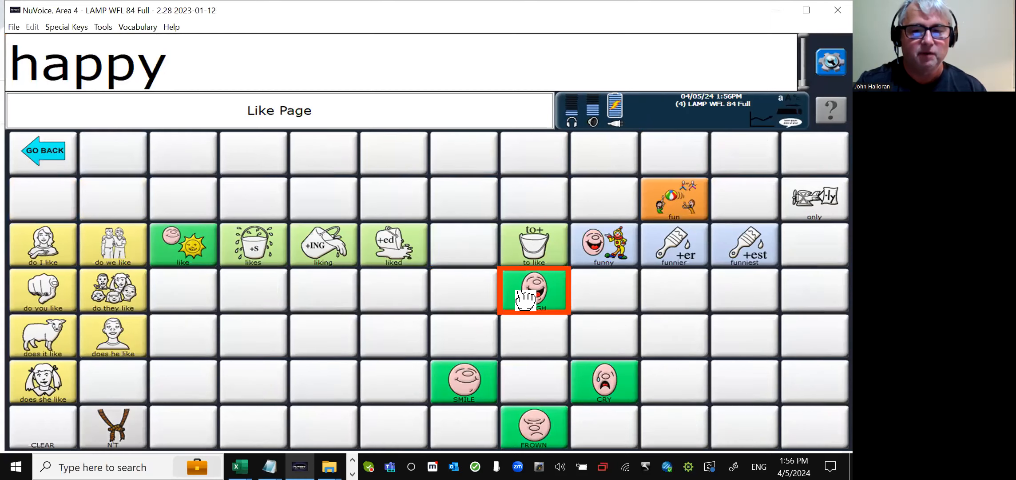
left_click(533, 291)
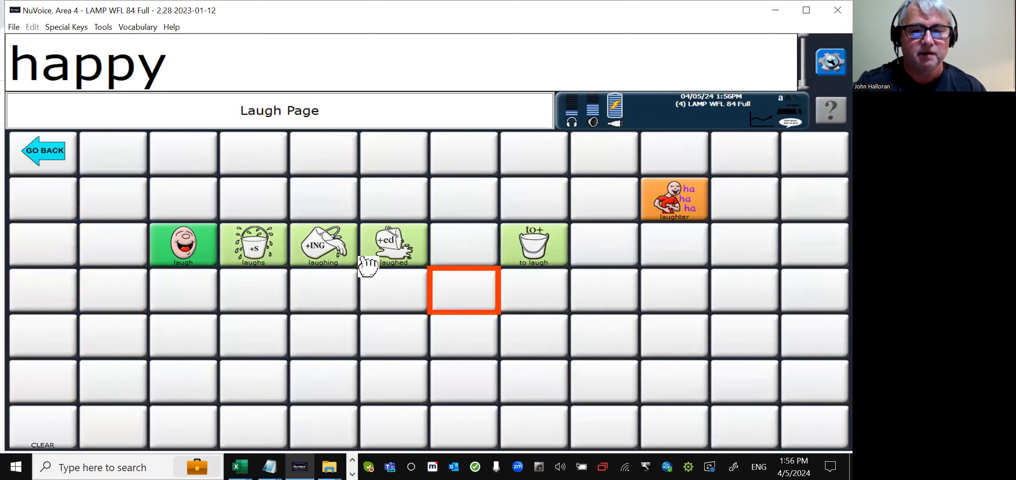
left_click(323, 245)
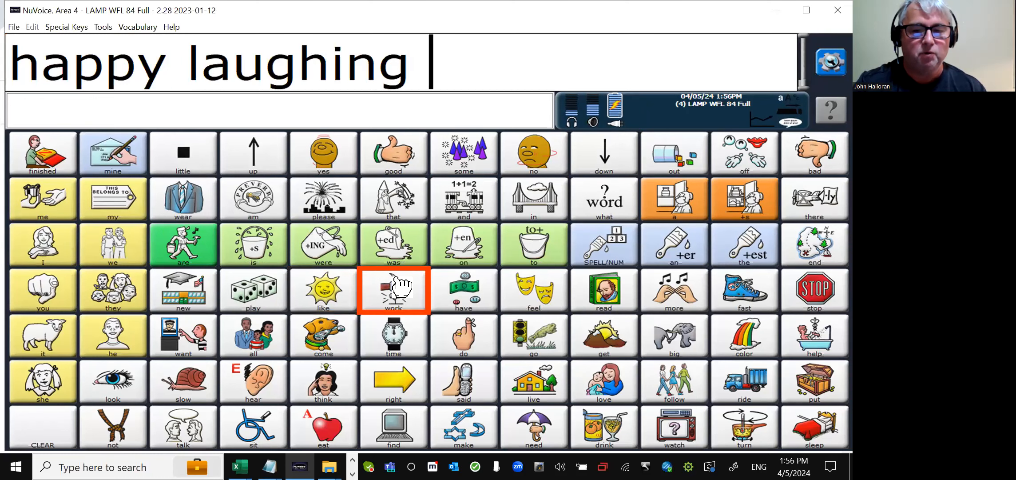
- From the Work page add therapist, aide and aide again to the message
left_click(394, 290)
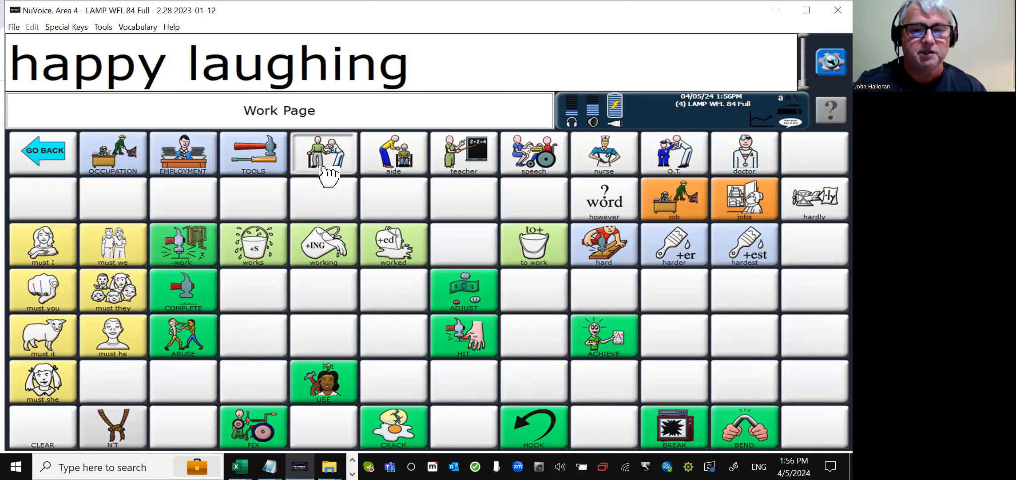
left_click(324, 154)
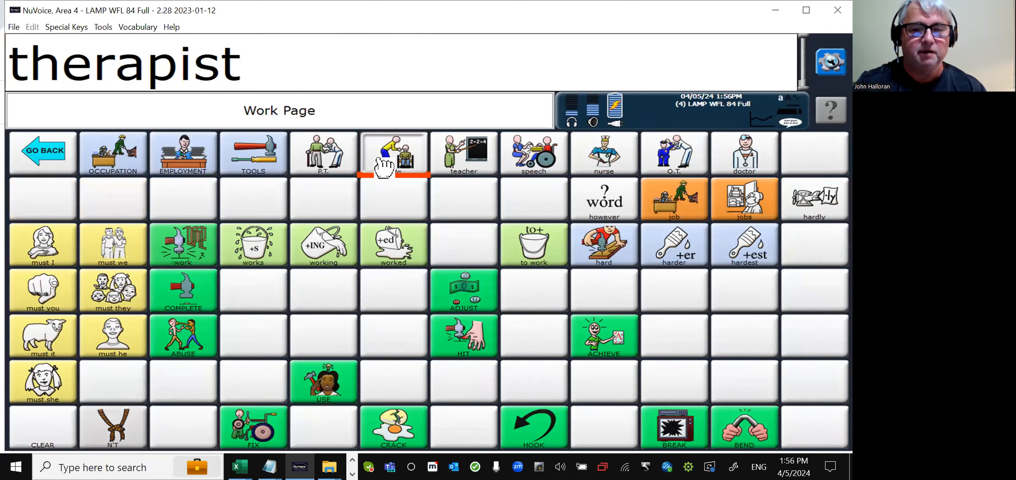
left_click(394, 152)
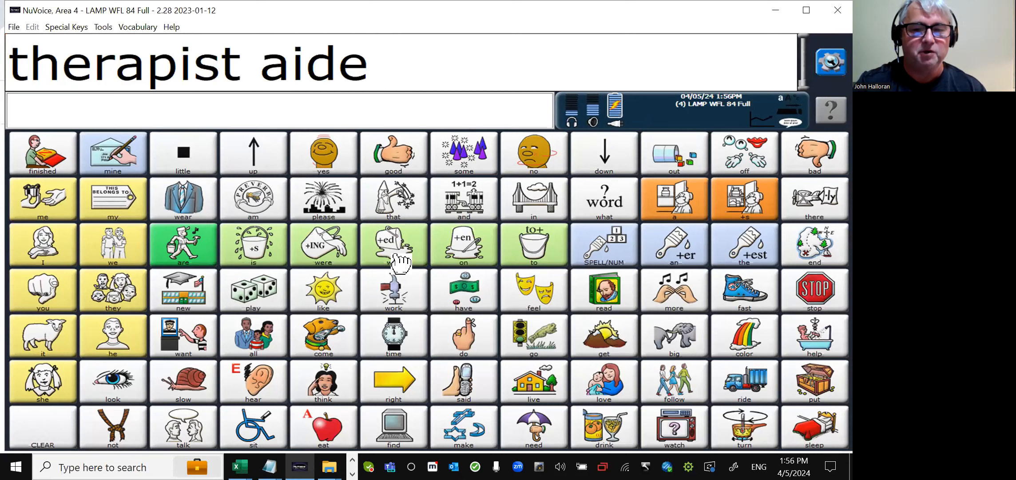
left_click(394, 244)
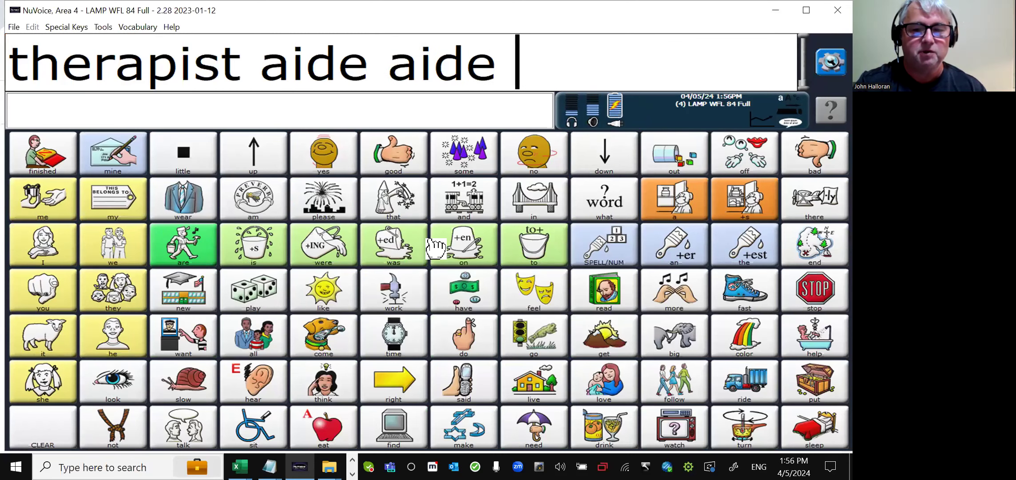
mouse_move(534, 369)
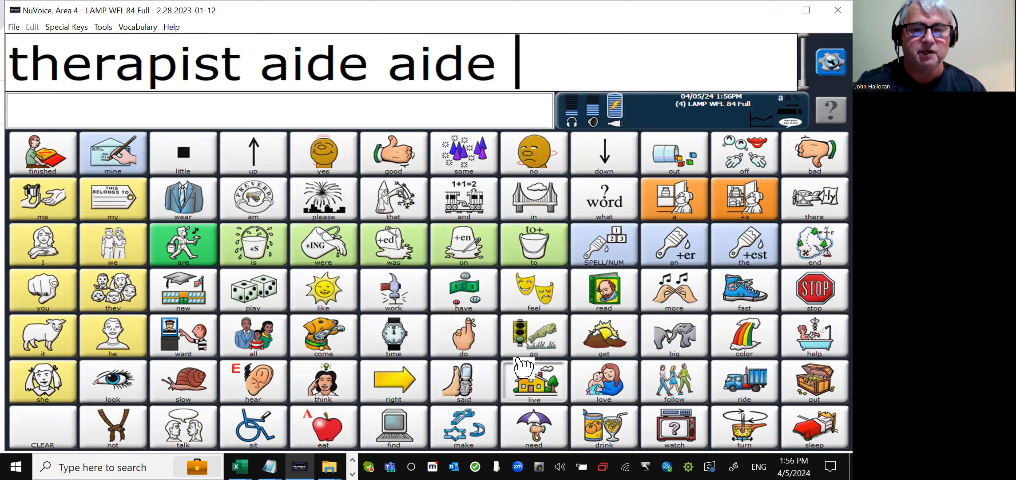
- Add bathroom from the Live page, then return to the Work page
left_click(533, 381)
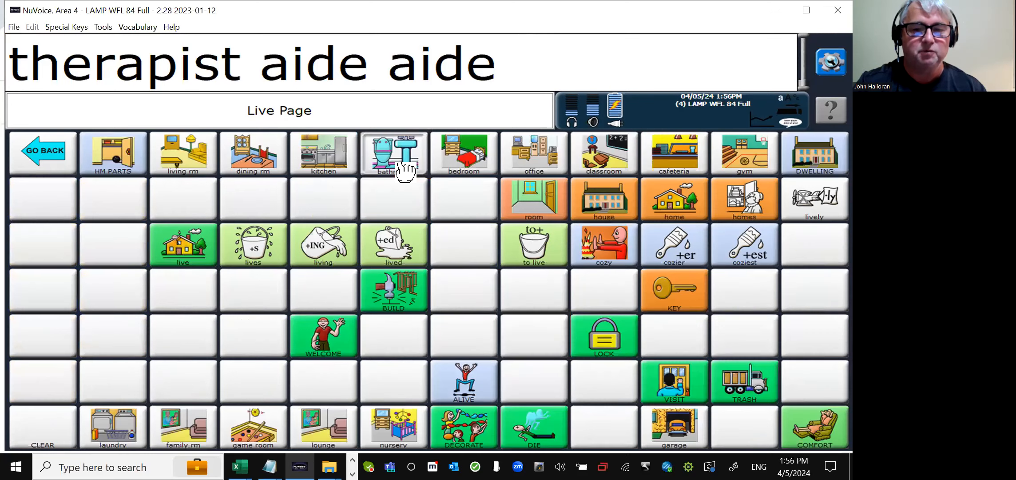
left_click(394, 152)
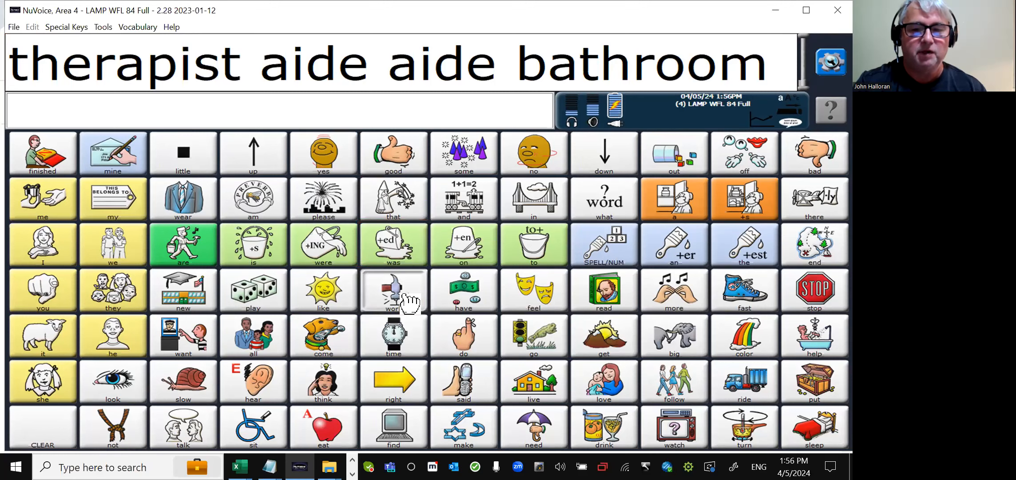
left_click(394, 290)
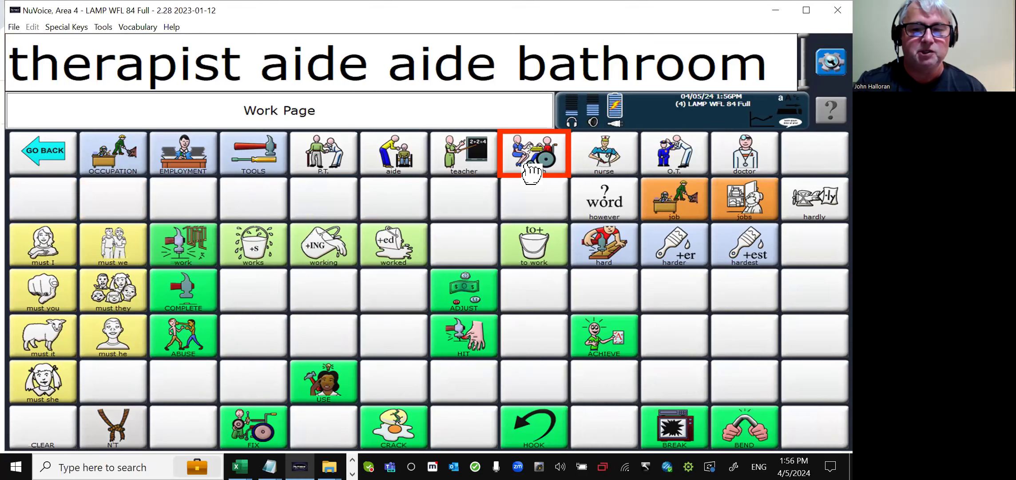
- Speak speech therapist and teacher from the Work page, leaving teacher in the message
left_click(531, 154)
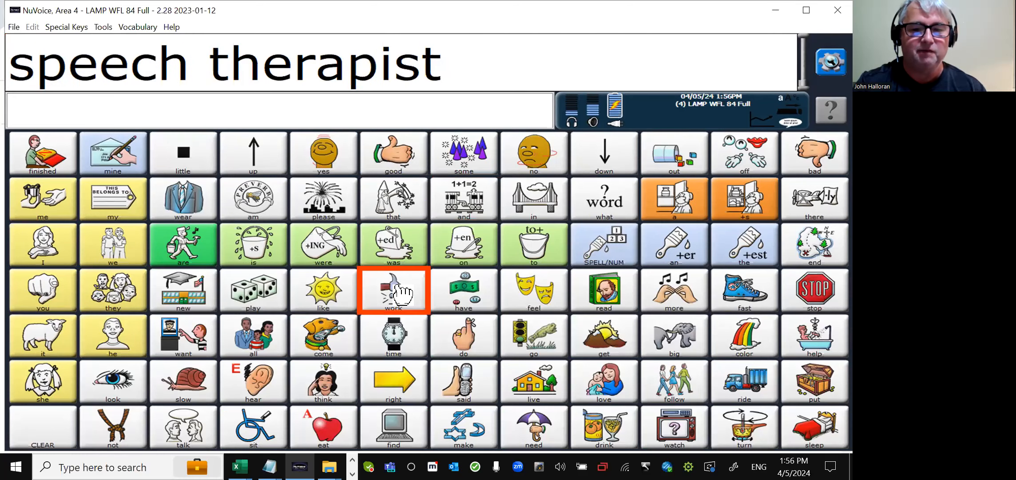
left_click(392, 289)
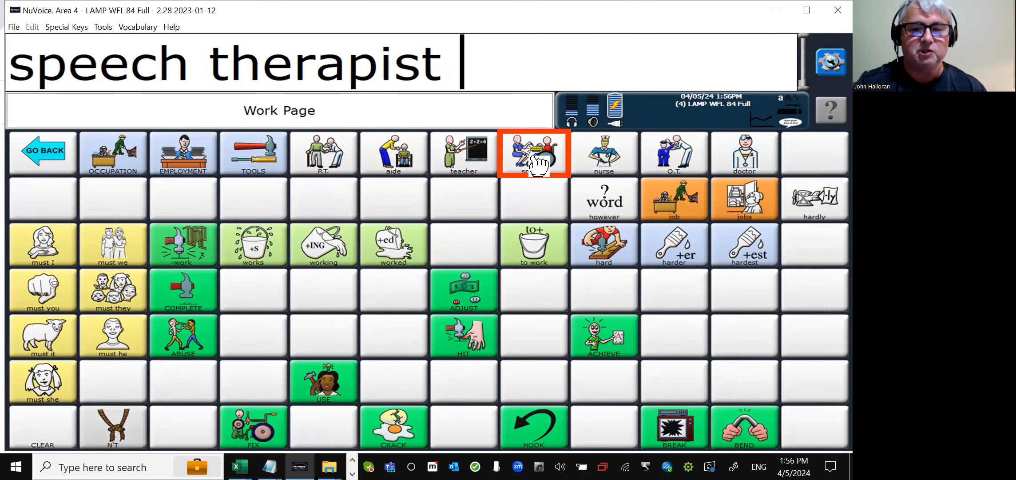
left_click(534, 154)
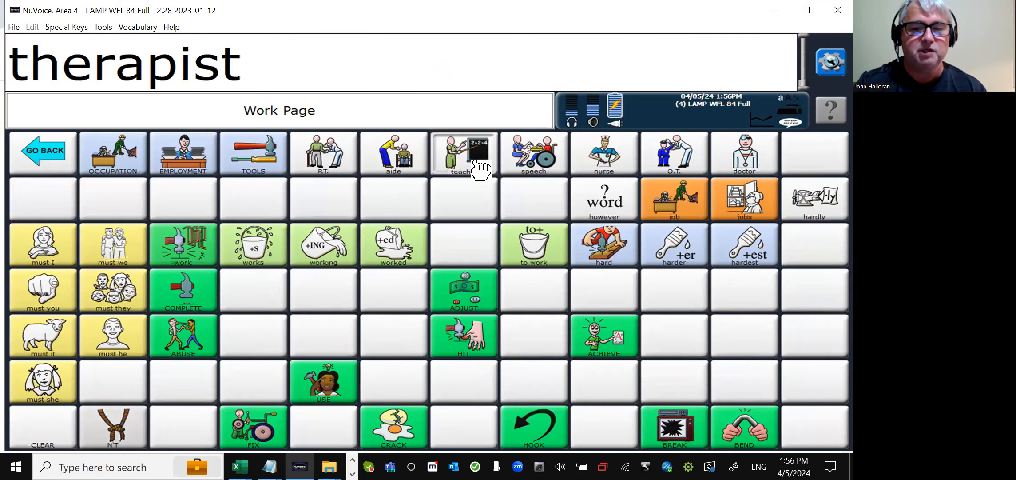
left_click(463, 153)
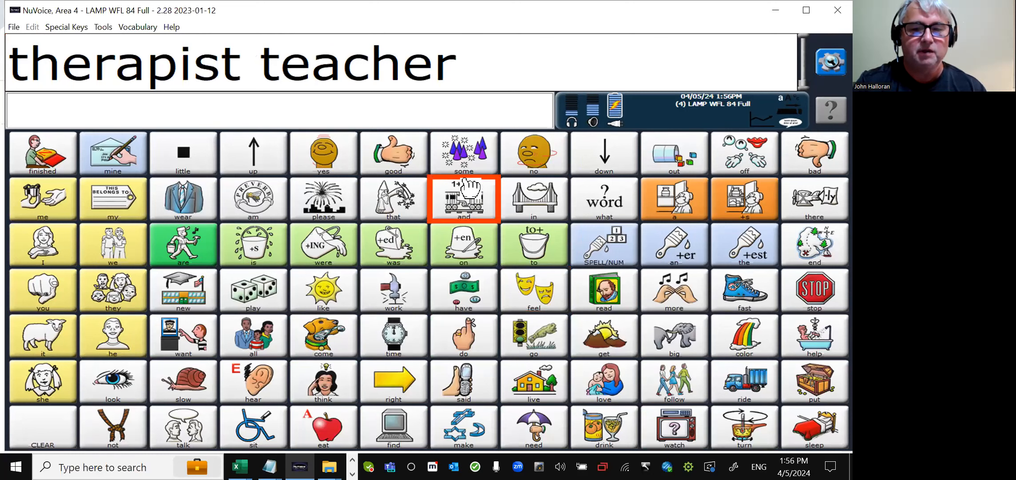
left_click(464, 244)
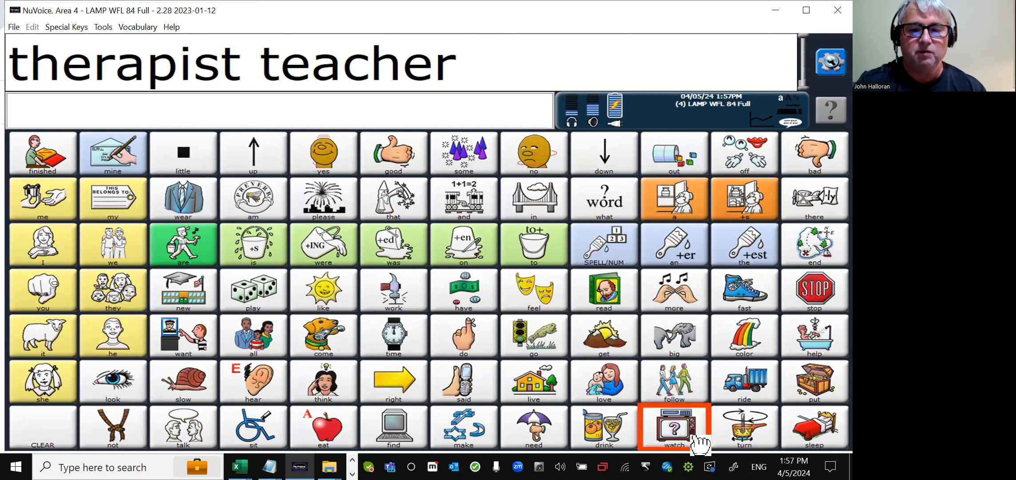
mouse_move(744, 427)
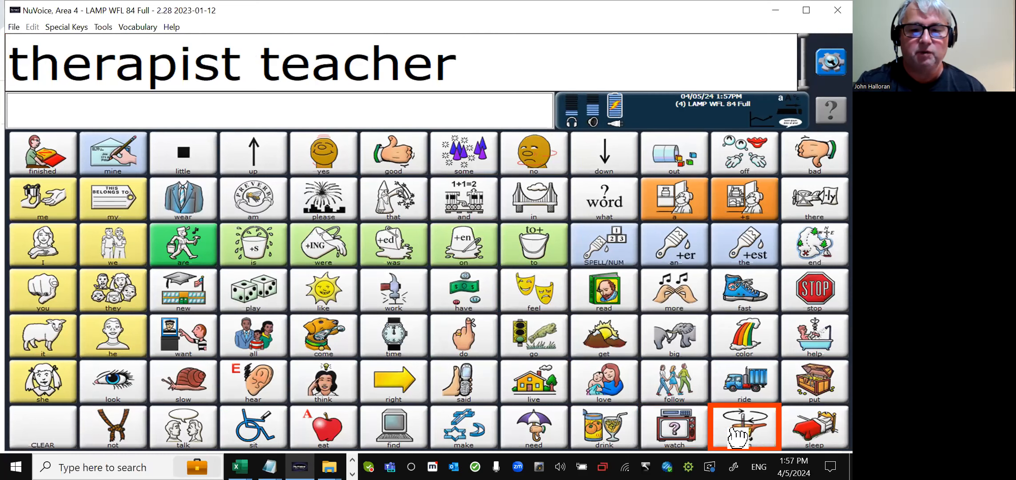
- Browse the sleep and bedroom words on the Sleep Page
left_click(745, 426)
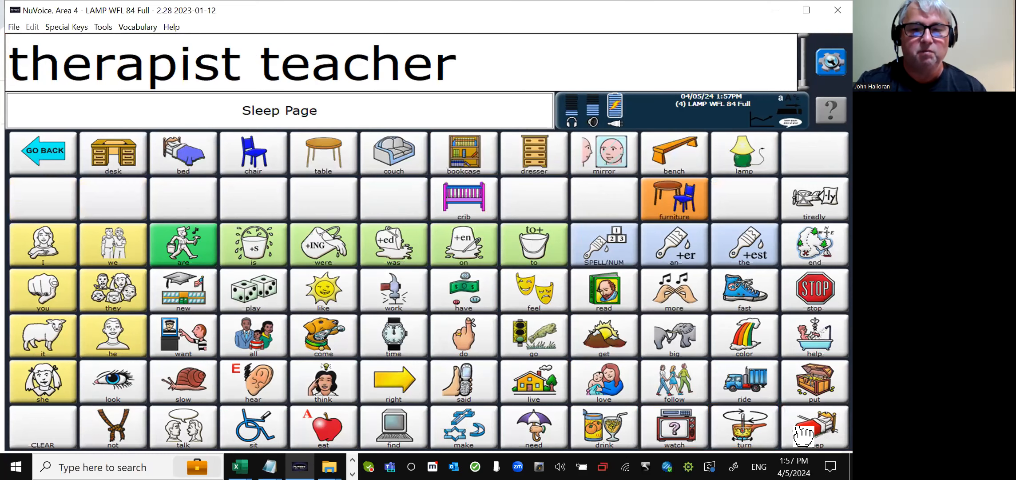
left_click(464, 153)
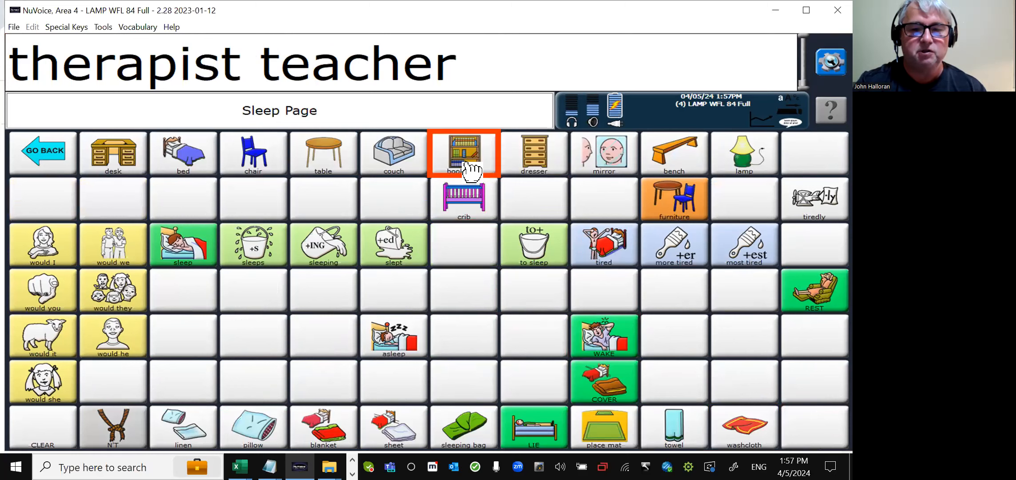
left_click(464, 154)
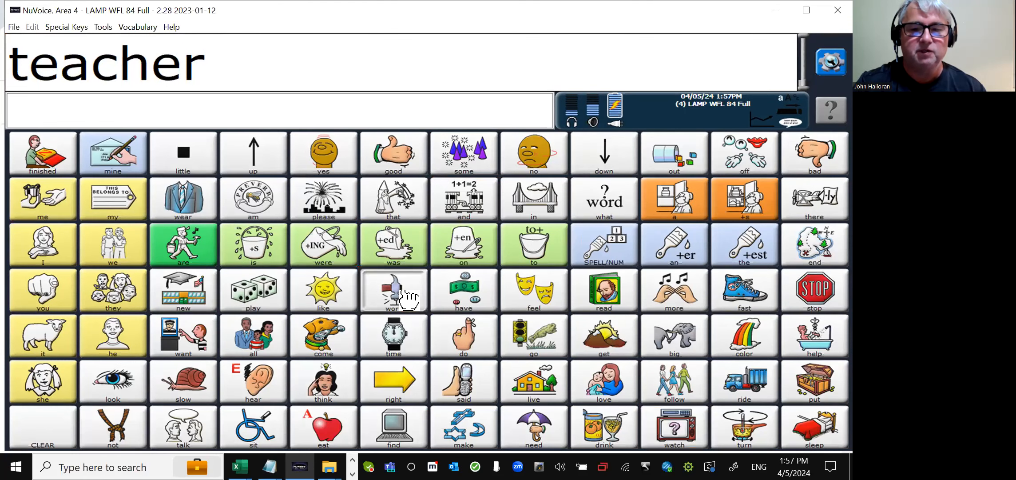
- Add nurse from the Work page and tissue from the help page
left_click(394, 290)
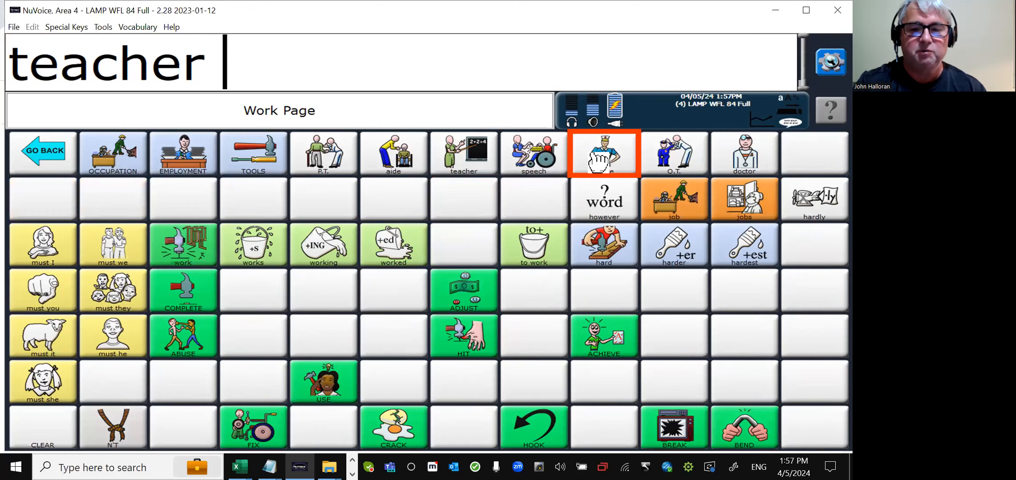
left_click(603, 154)
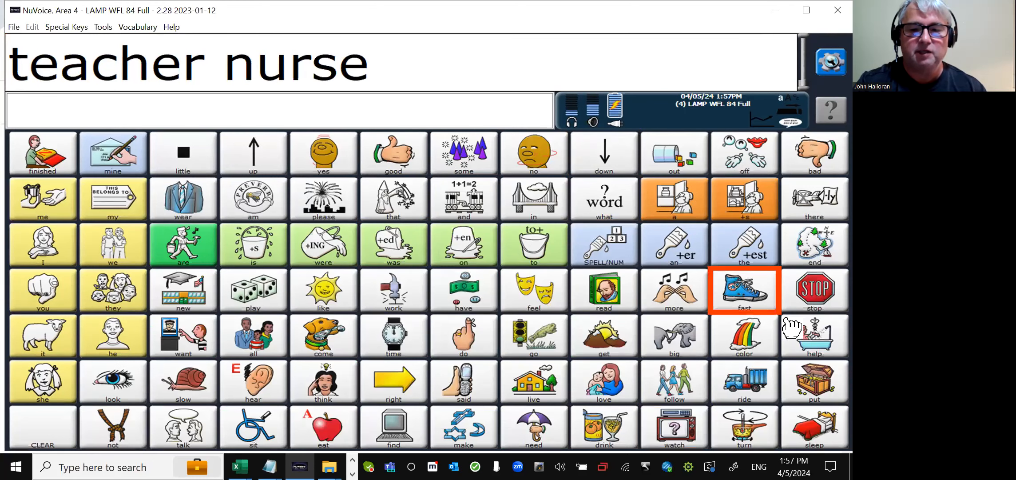
left_click(814, 336)
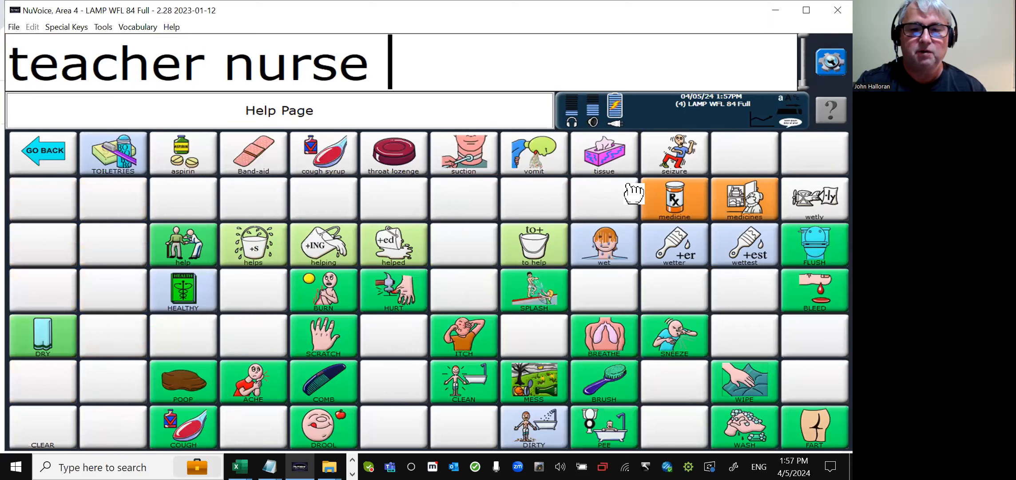
left_click(604, 152)
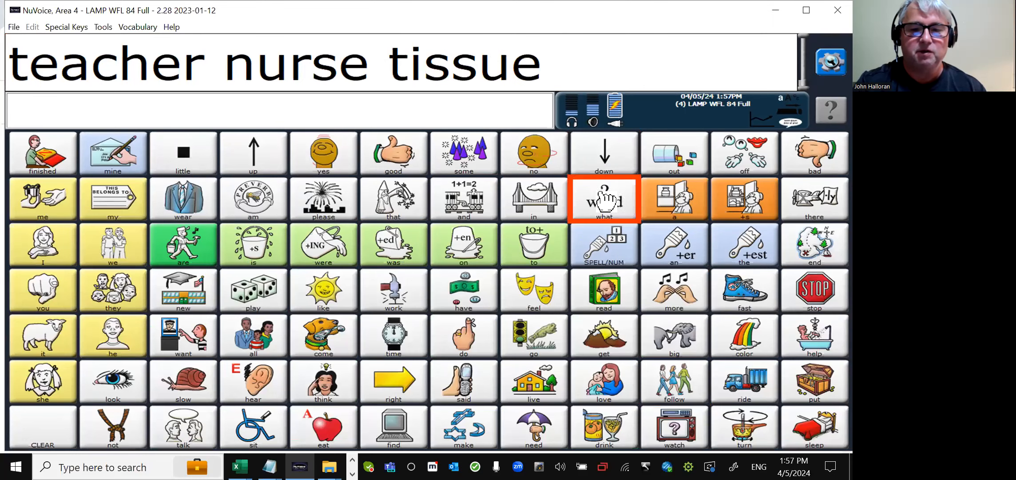
- Replace the message with the feeling word frustrated from the Feel page
left_click(533, 290)
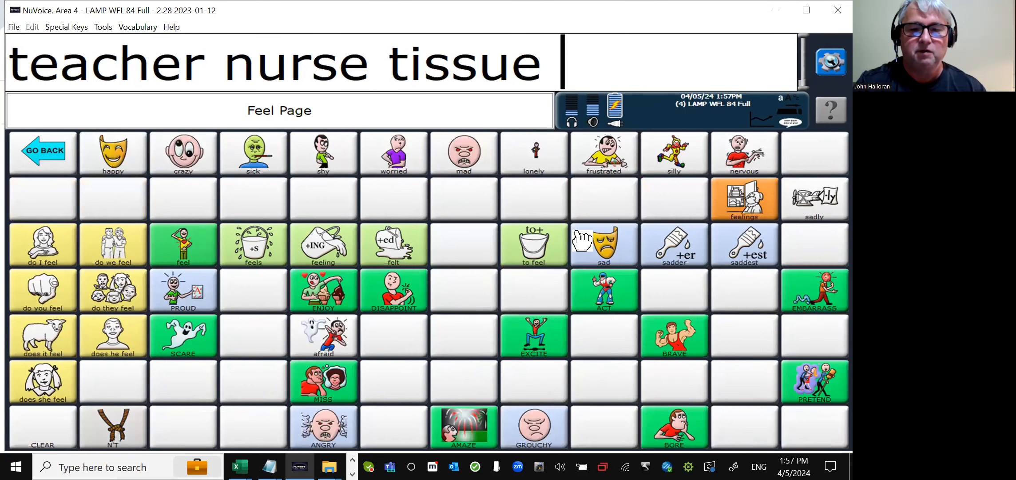
left_click(603, 153)
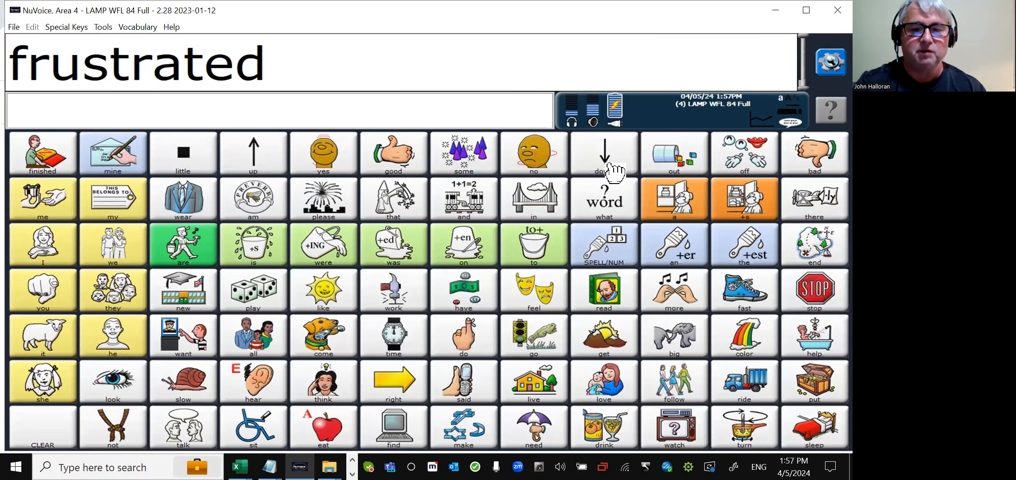
left_click(533, 245)
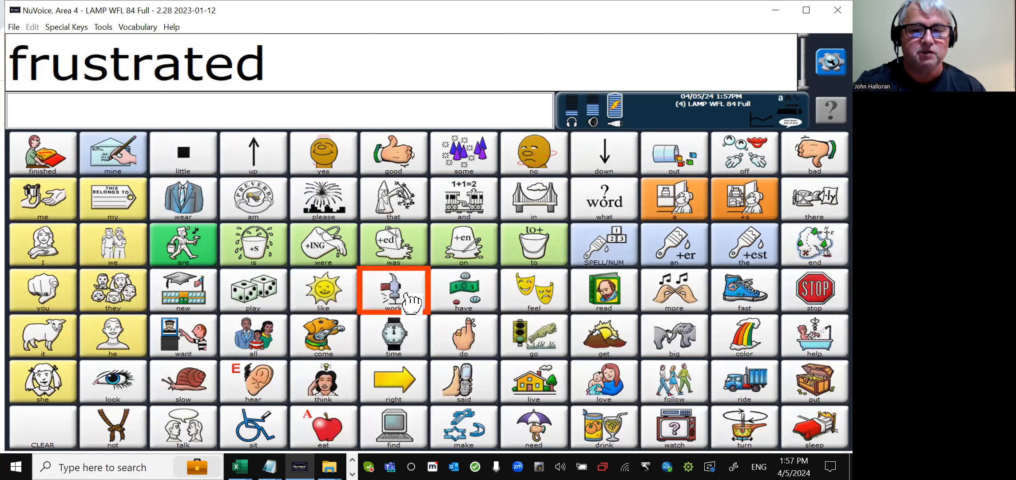
- Add doctor from the Work page, then bring up the Have page of money words
left_click(392, 289)
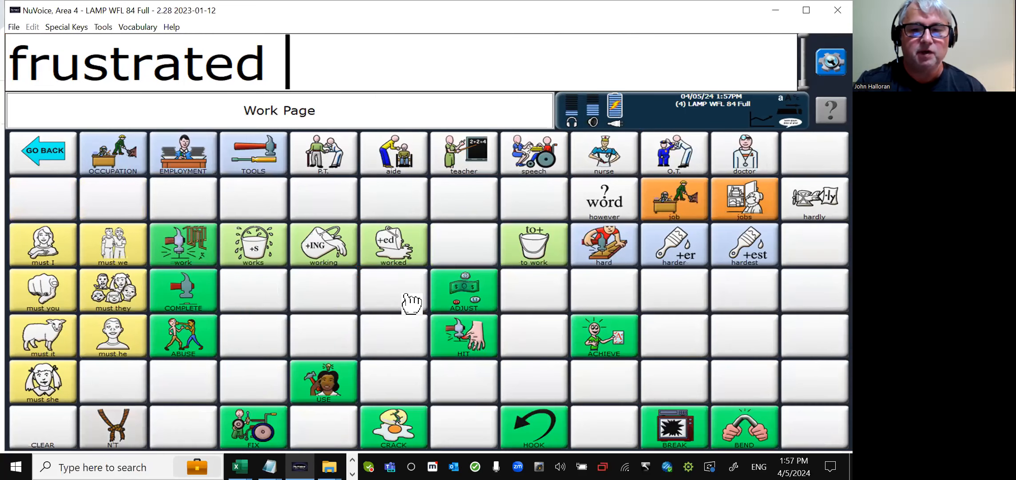
mouse_move(744, 153)
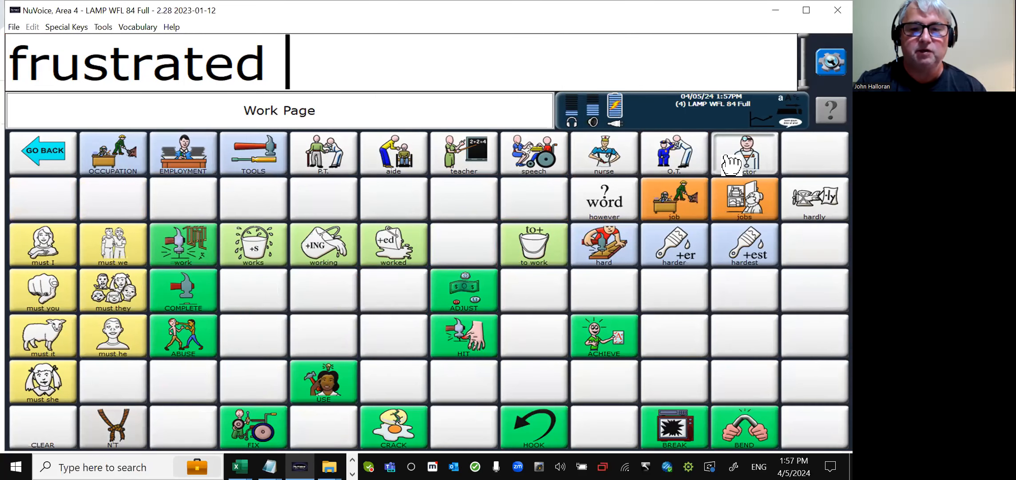
left_click(744, 153)
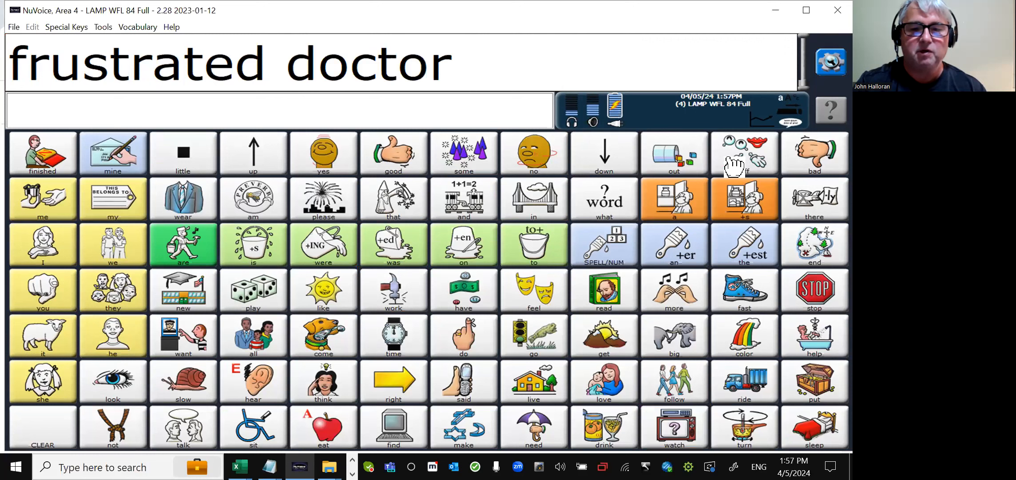
left_click(674, 153)
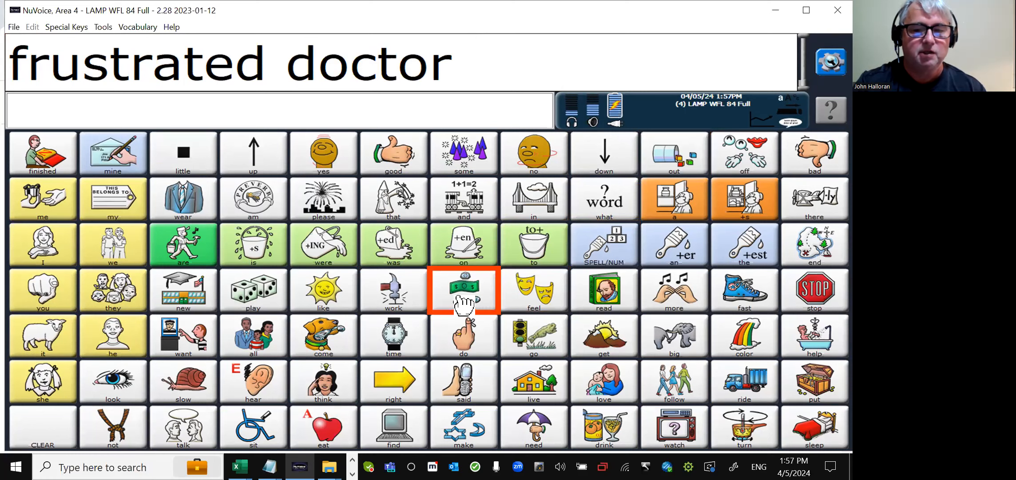
left_click(463, 290)
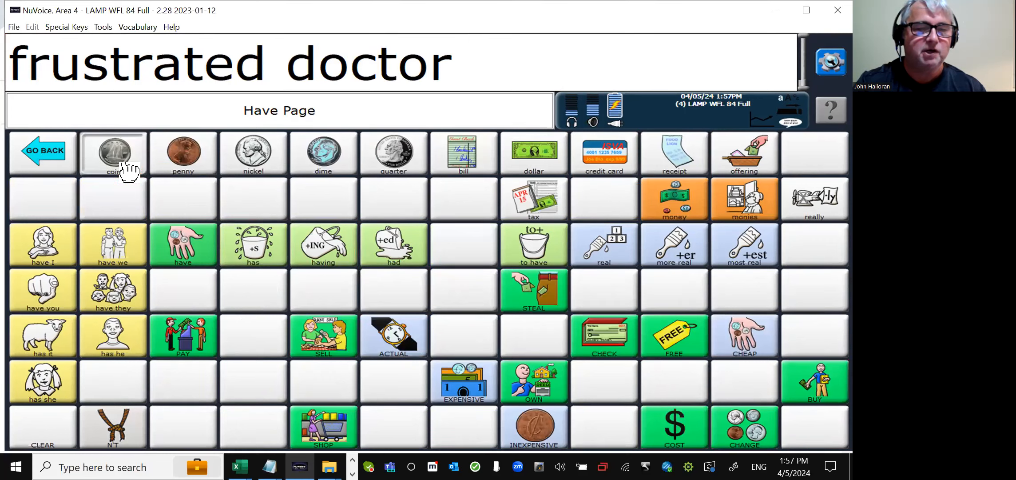
- Speak coin and penny from the Have page, then start a new message with nickel
left_click(113, 154)
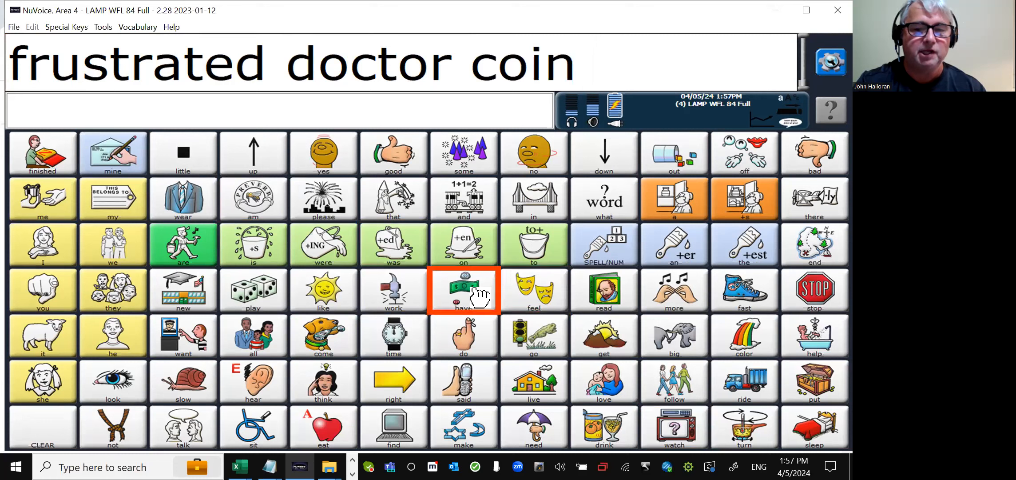
left_click(463, 291)
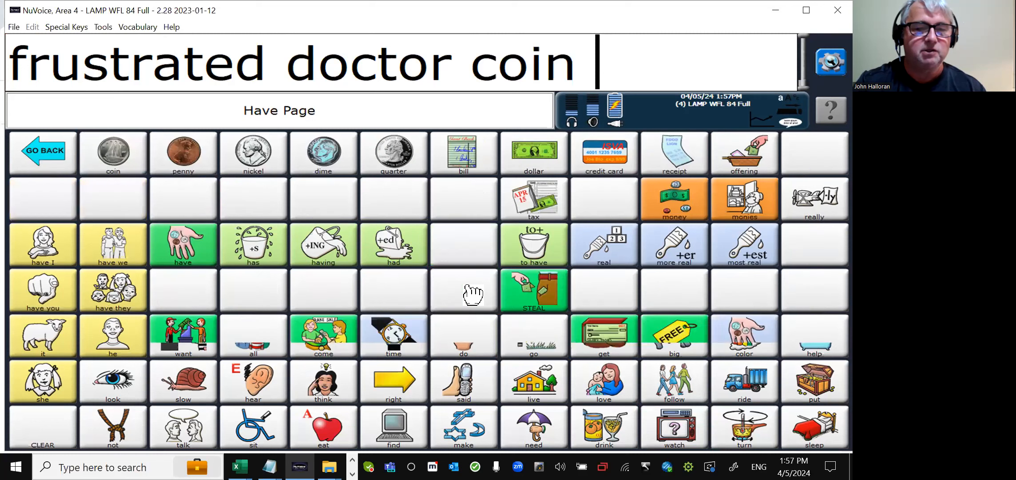
left_click(183, 153)
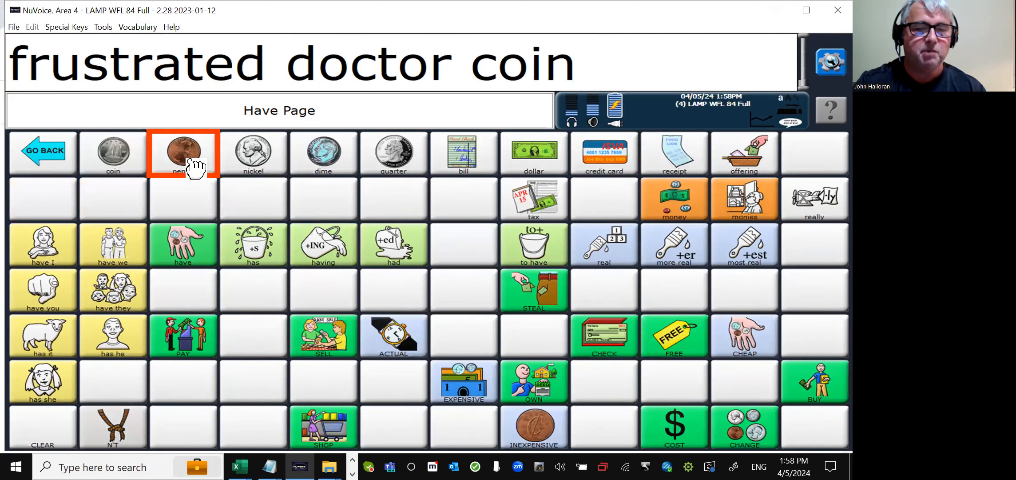
left_click(183, 153)
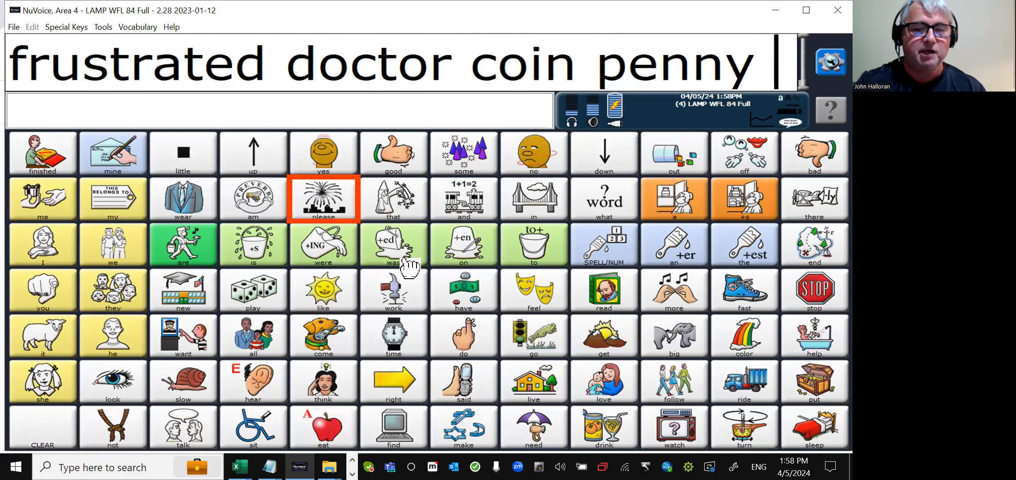
left_click(464, 289)
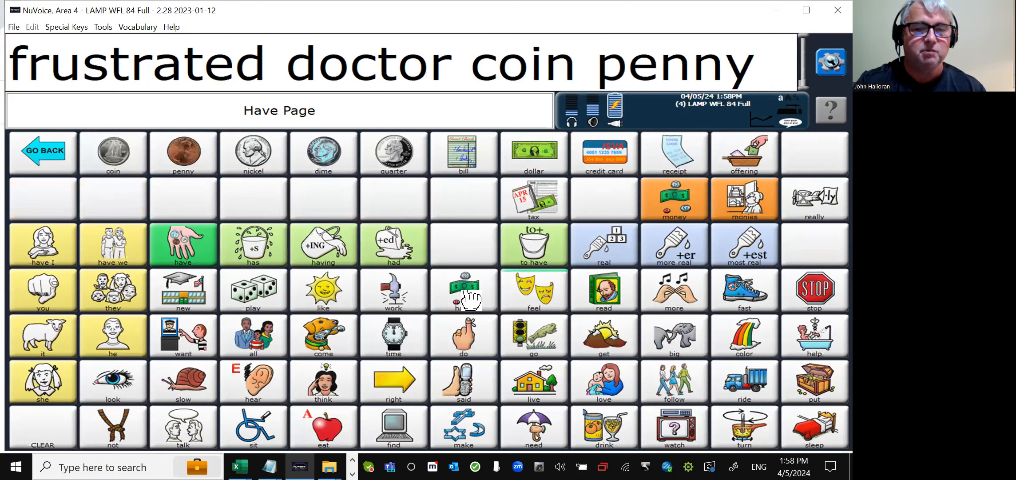
left_click(253, 152)
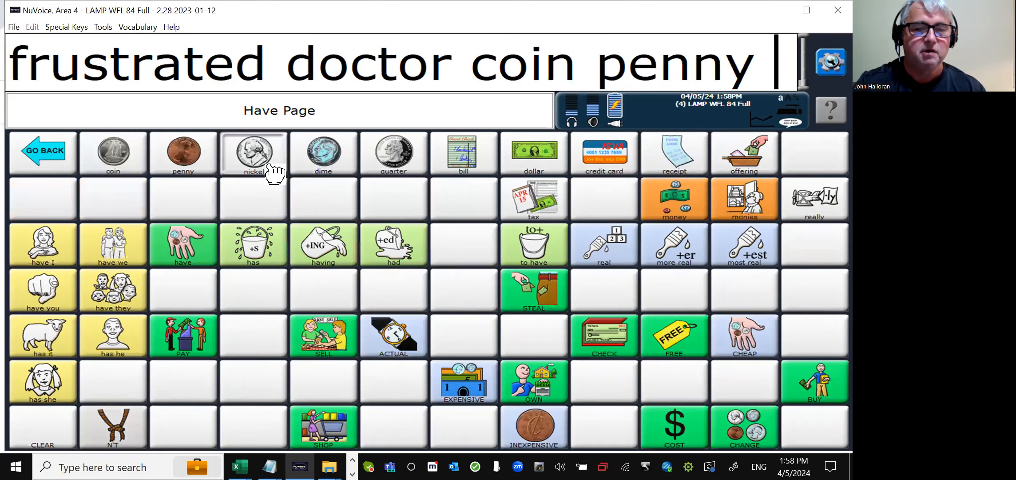
left_click(253, 152)
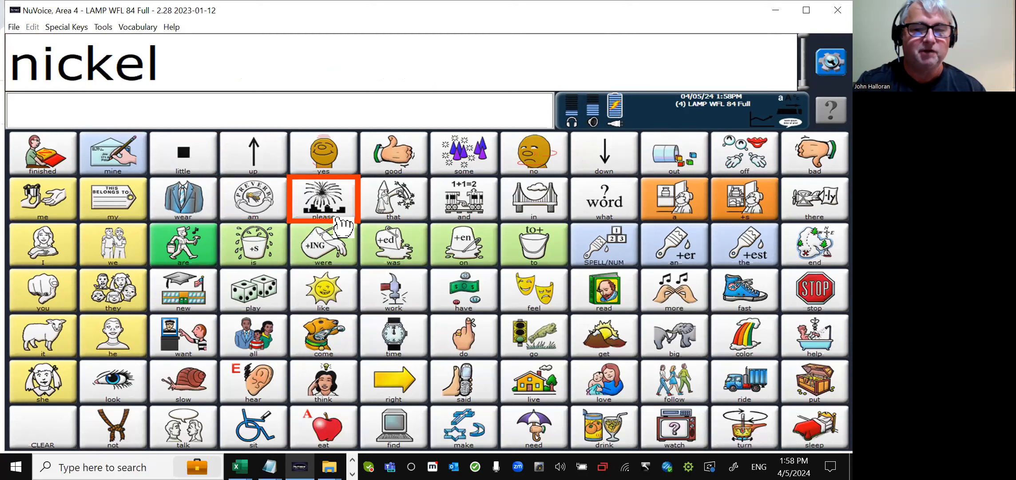
- Add dime and quarter from the Have page so the message reads nickel dime quarter
left_click(464, 289)
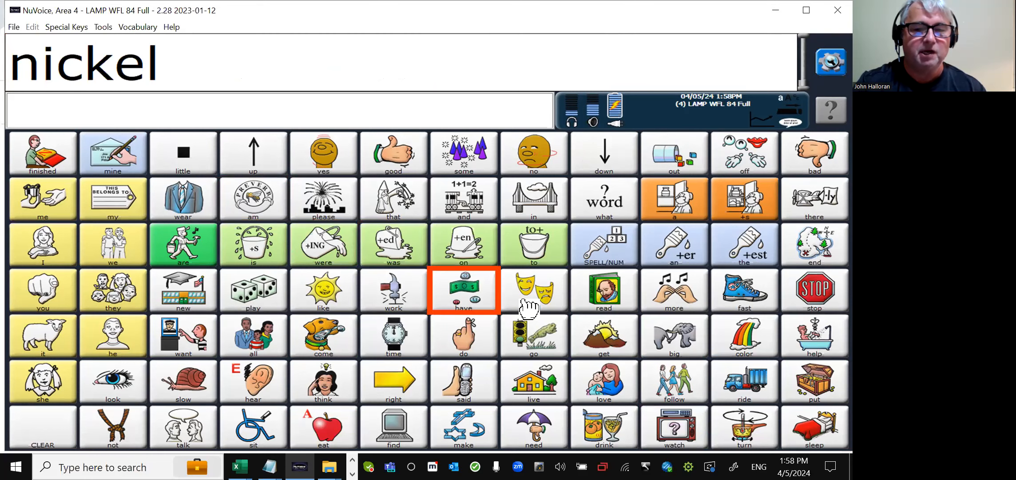
left_click(463, 291)
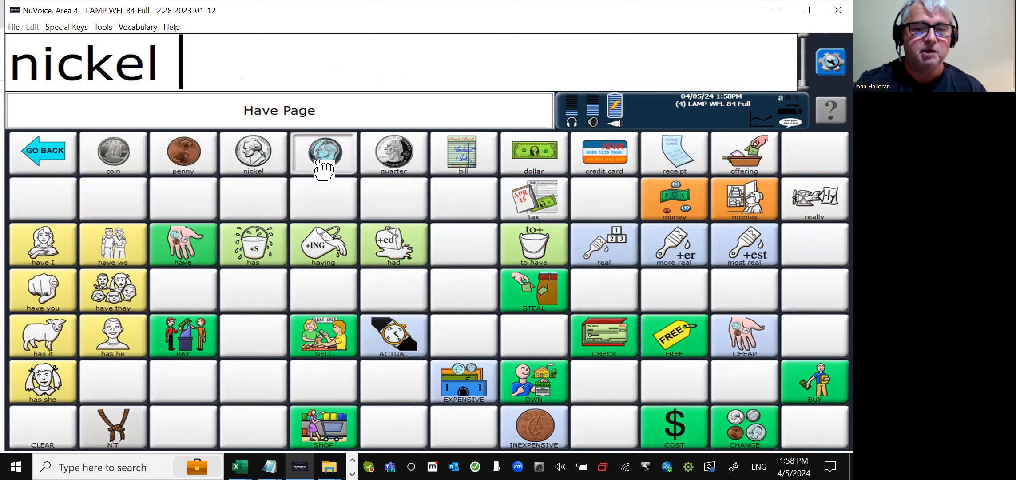
left_click(324, 152)
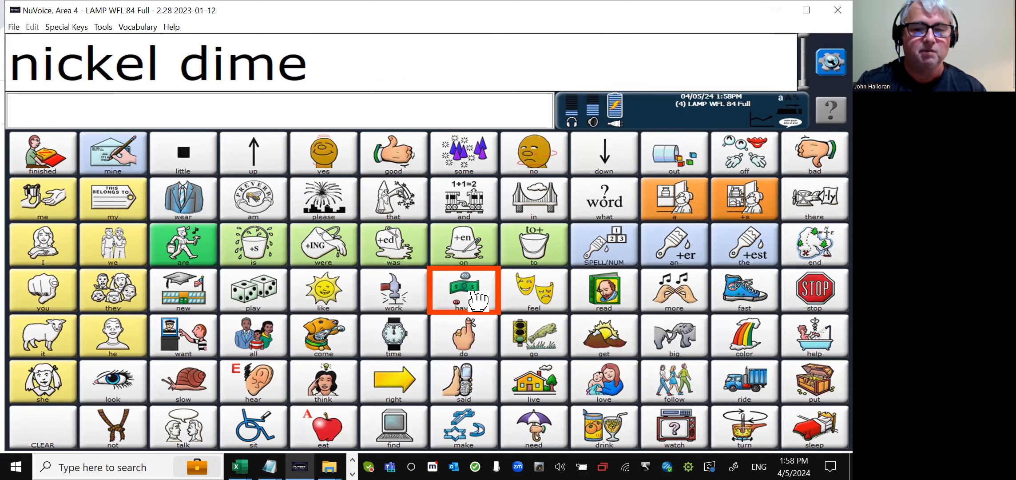
left_click(464, 291)
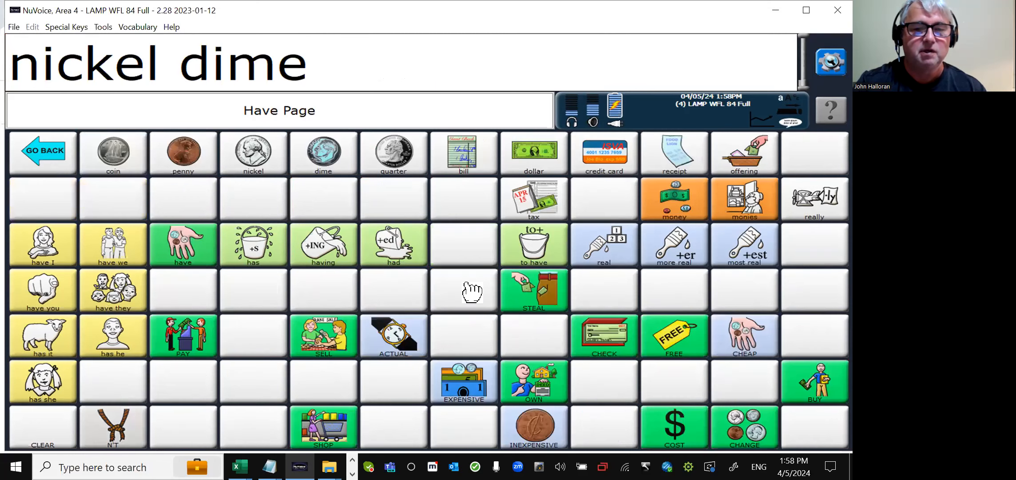
left_click(393, 154)
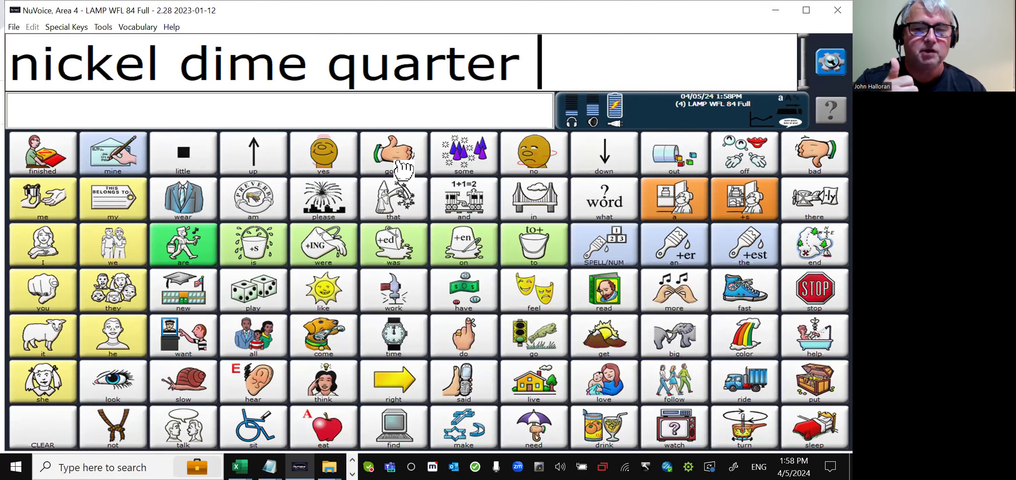
mouse_move(405, 174)
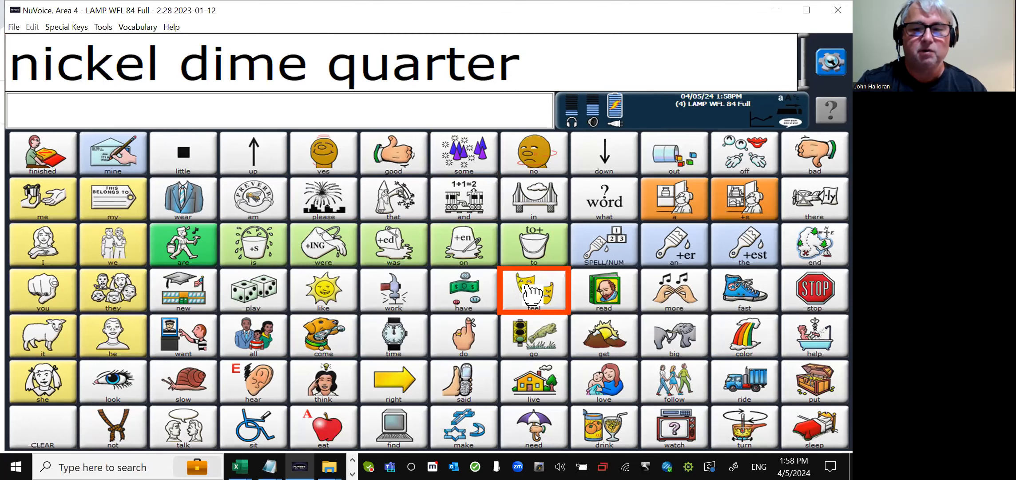
- Speak happy, then start a new message with crazy and sick from the Feel page
left_click(533, 291)
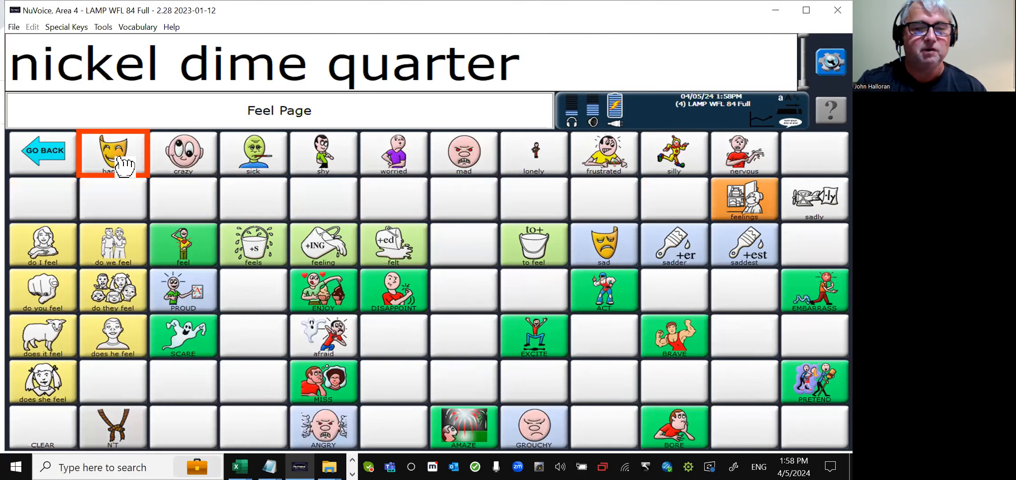
left_click(113, 154)
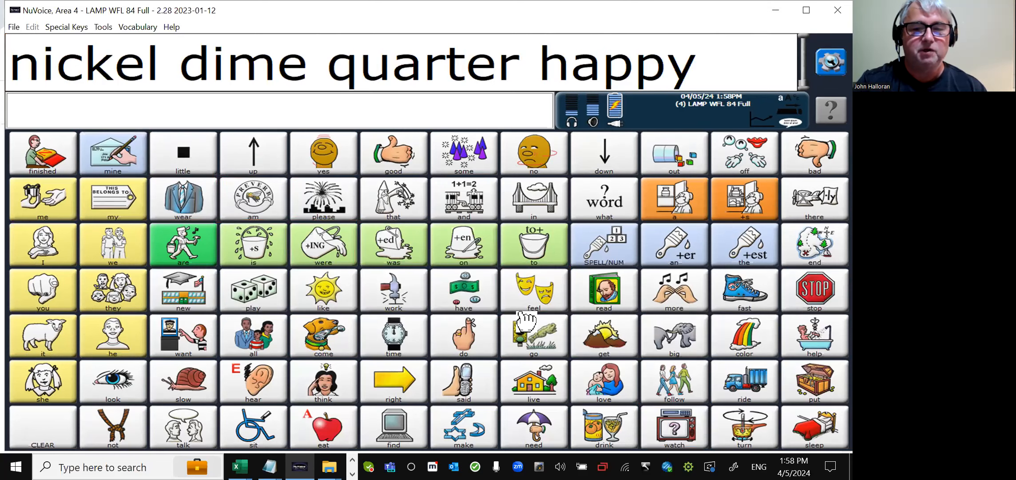
left_click(533, 290)
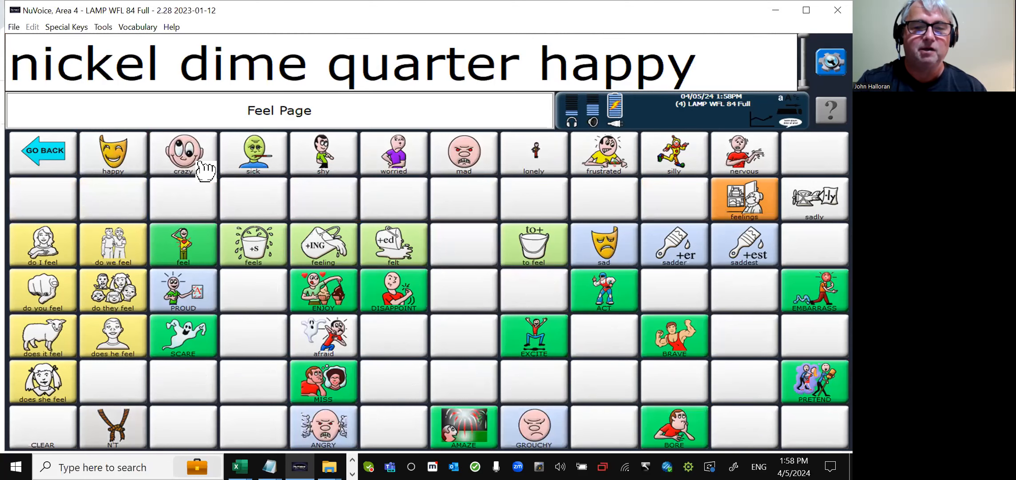
left_click(183, 152)
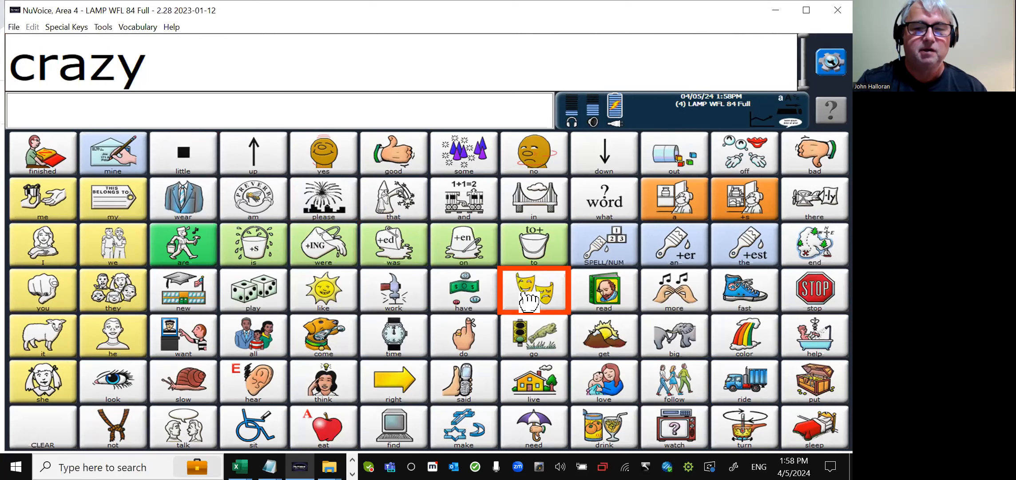
left_click(534, 290)
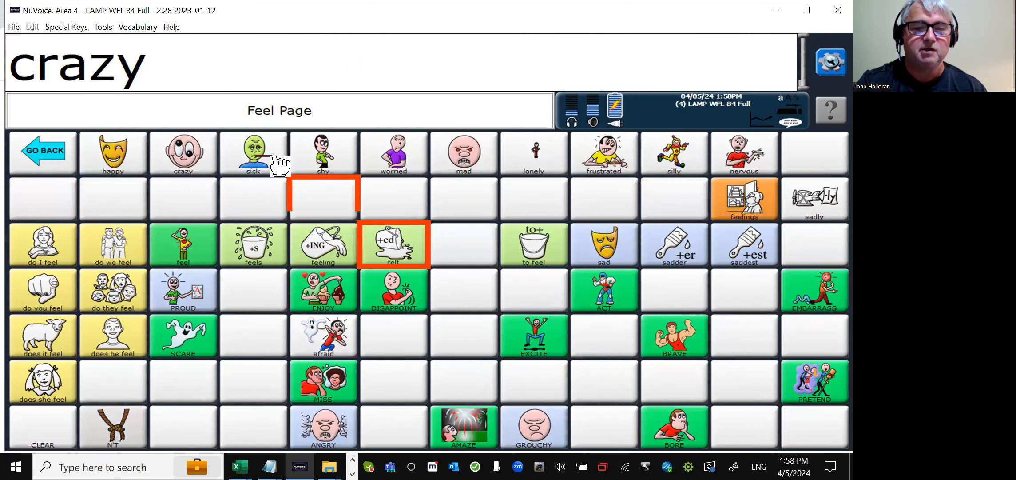
left_click(254, 154)
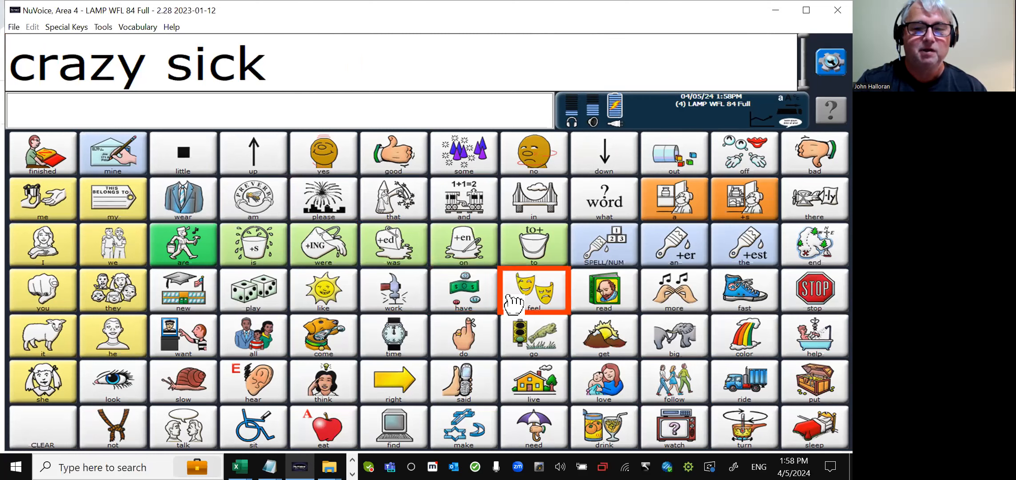
- Add sick again, shy and worried so the message reads crazy sick sick shy worried
left_click(534, 290)
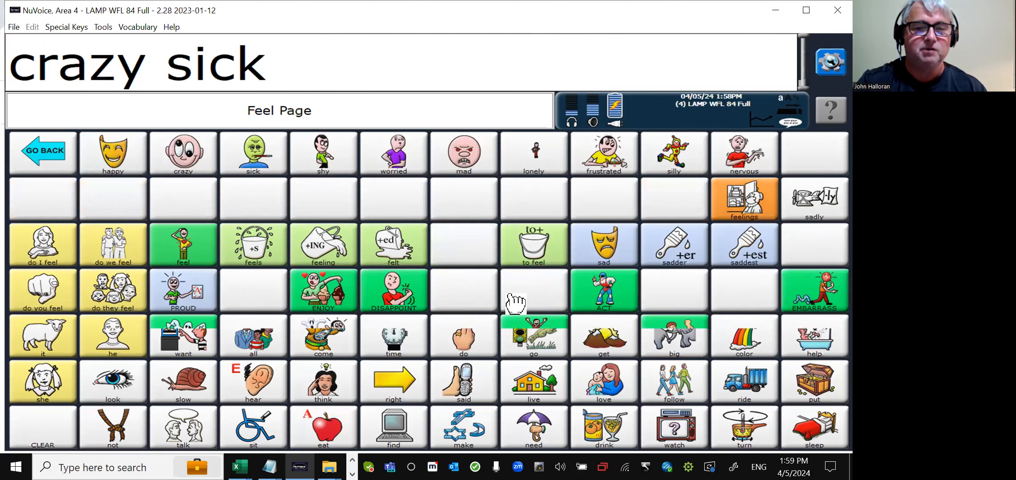
left_click(253, 153)
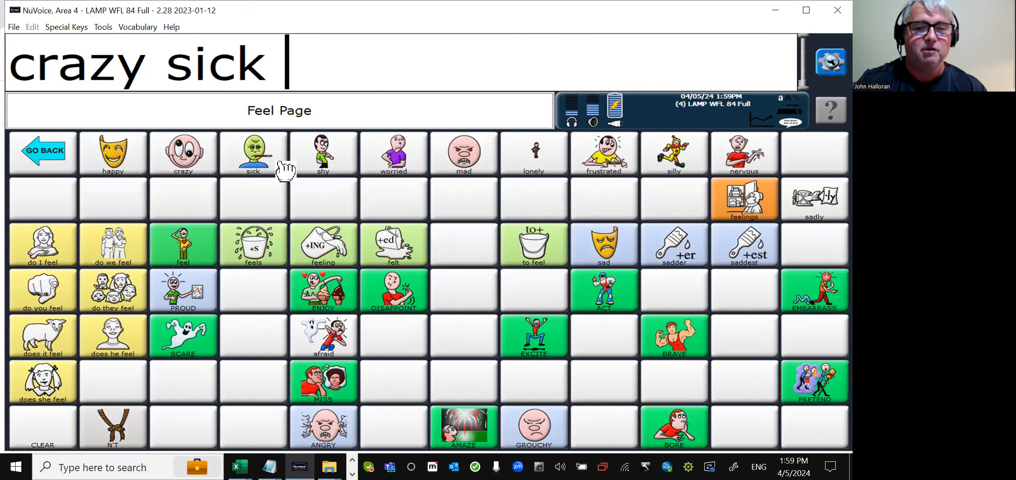
left_click(253, 152)
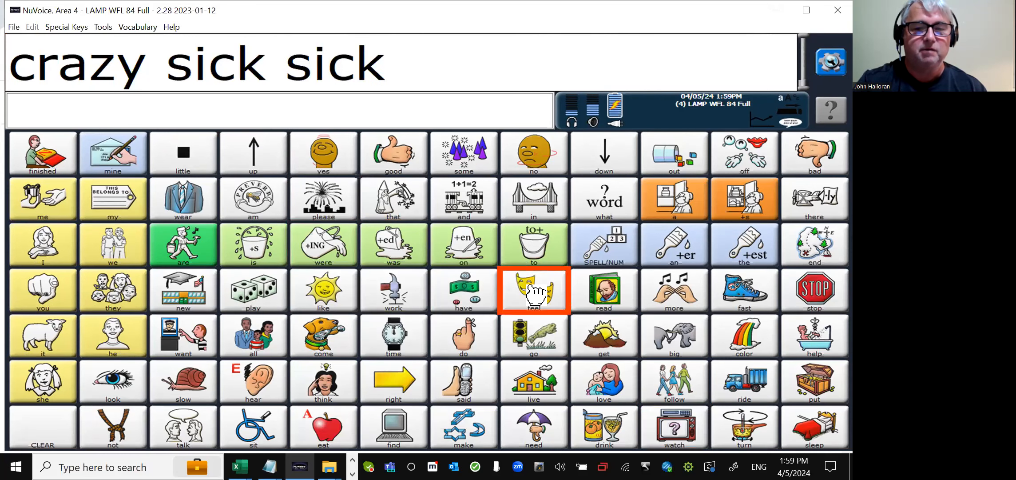
left_click(533, 289)
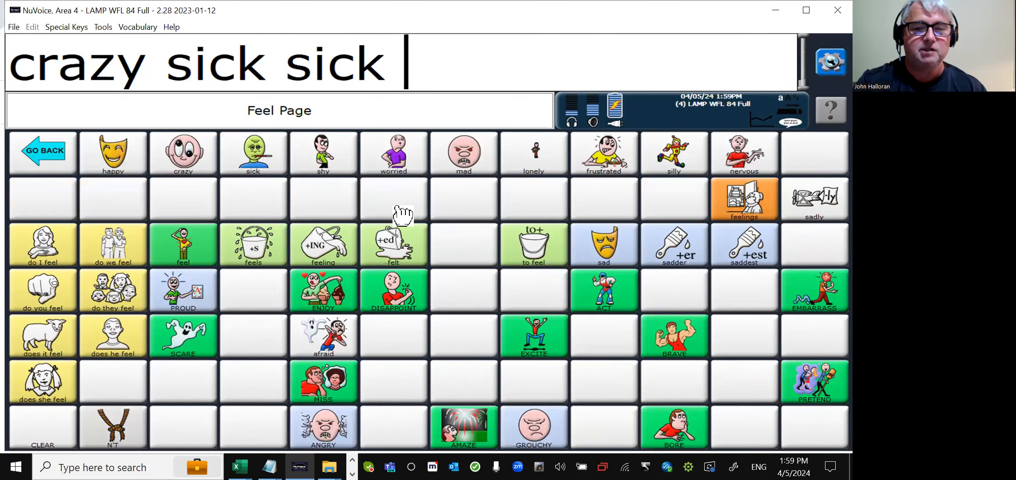
left_click(323, 152)
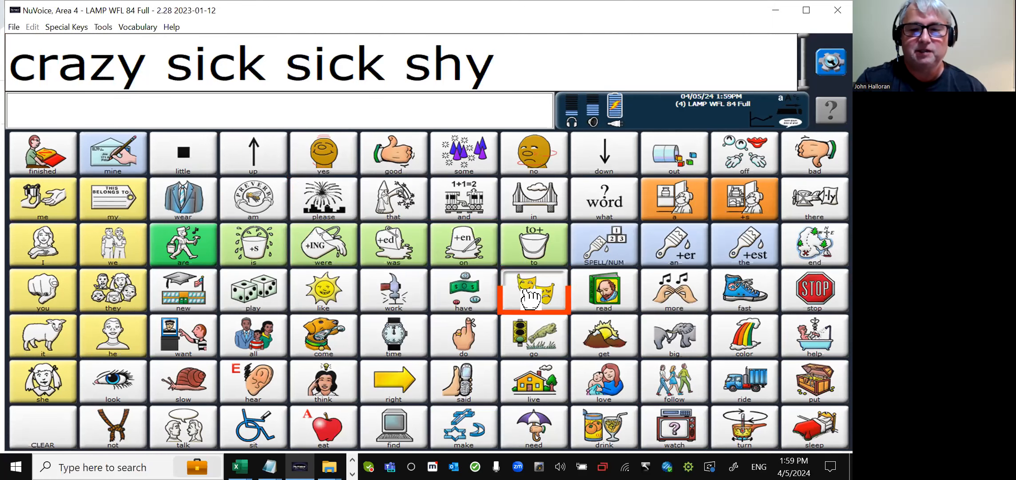
left_click(533, 290)
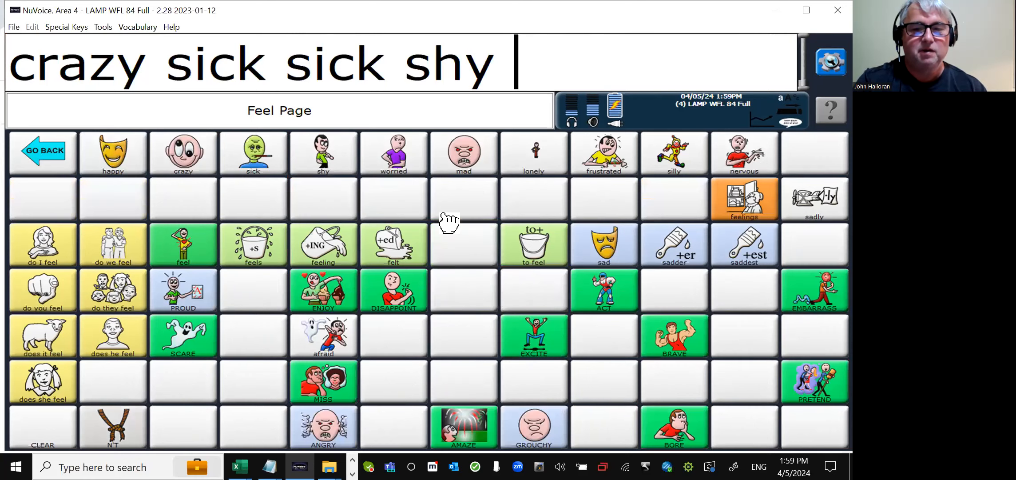
left_click(394, 154)
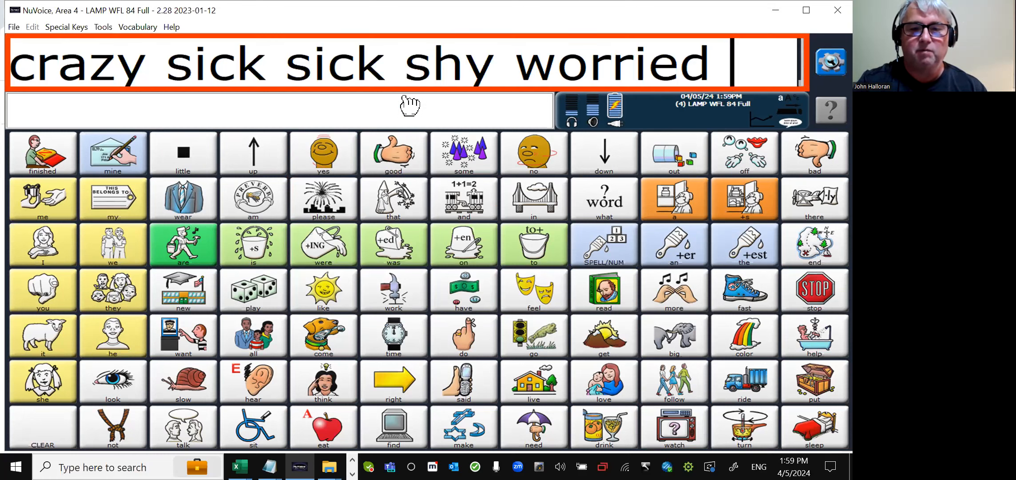
mouse_move(674, 45)
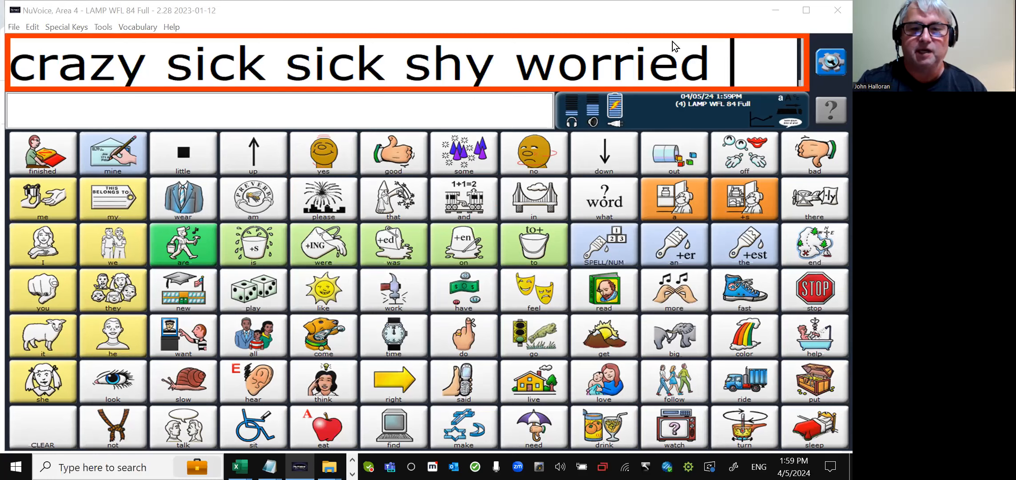